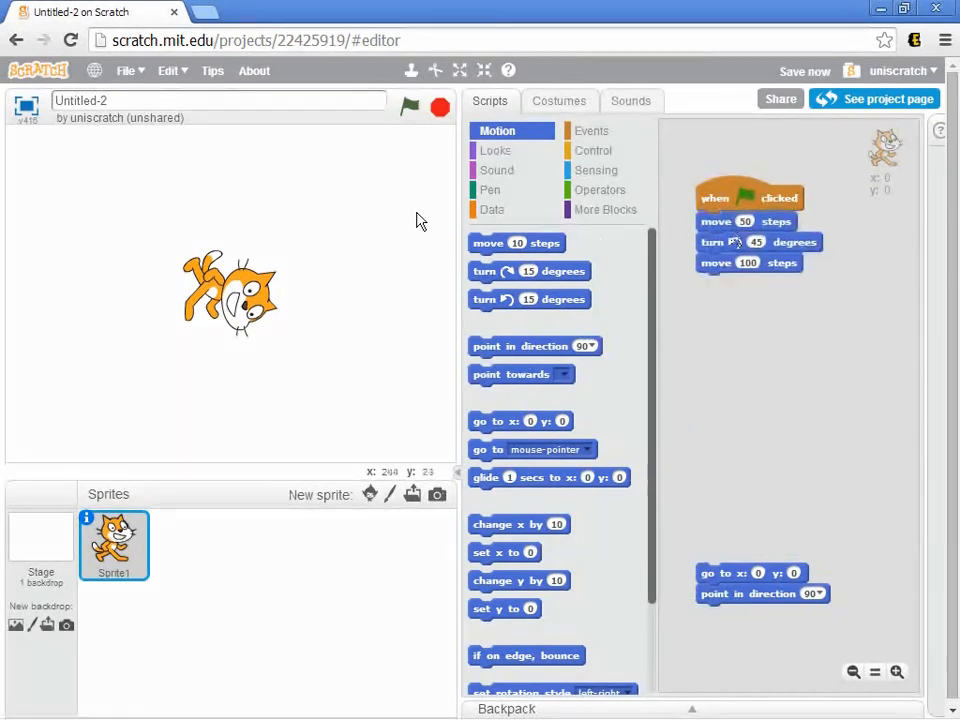
mouse_move(420, 190)
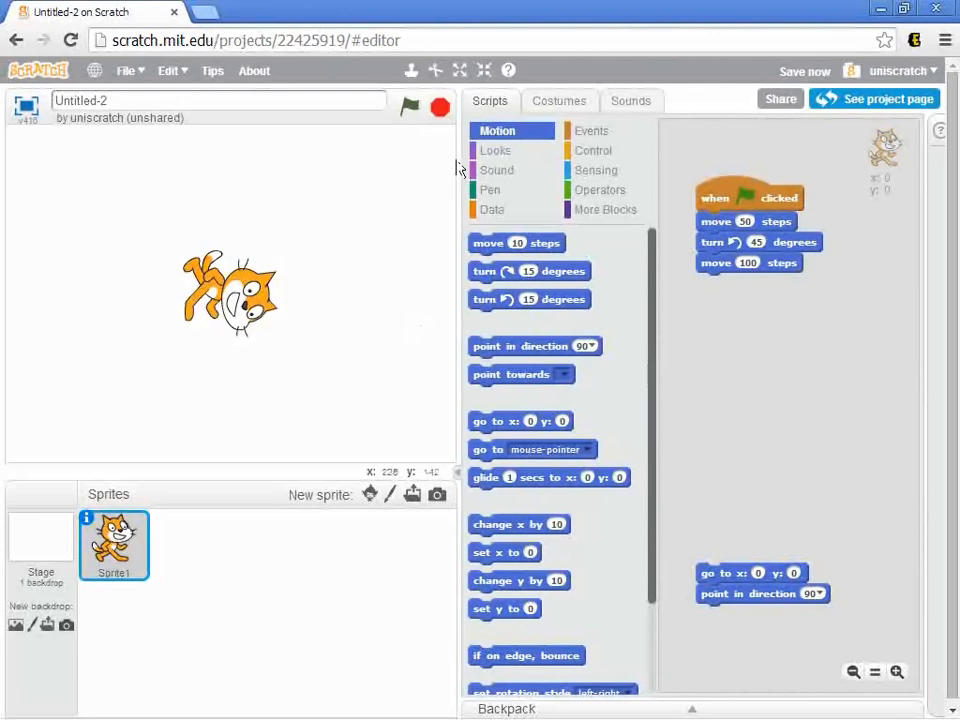
Click the green flag above the stage to run the script
left_click(409, 107)
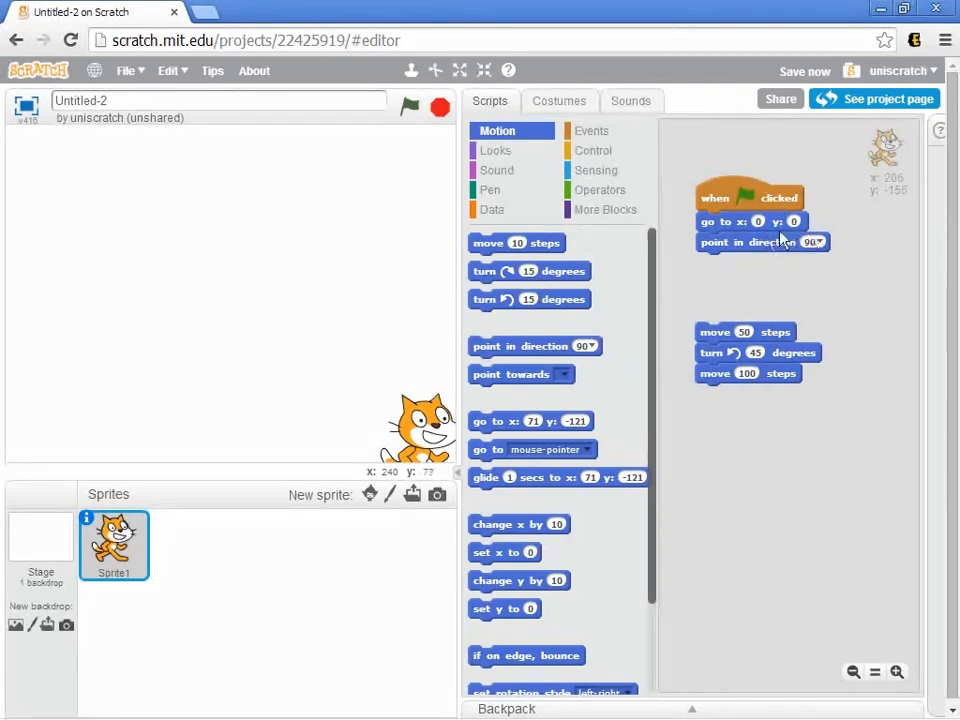
mouse_move(790, 243)
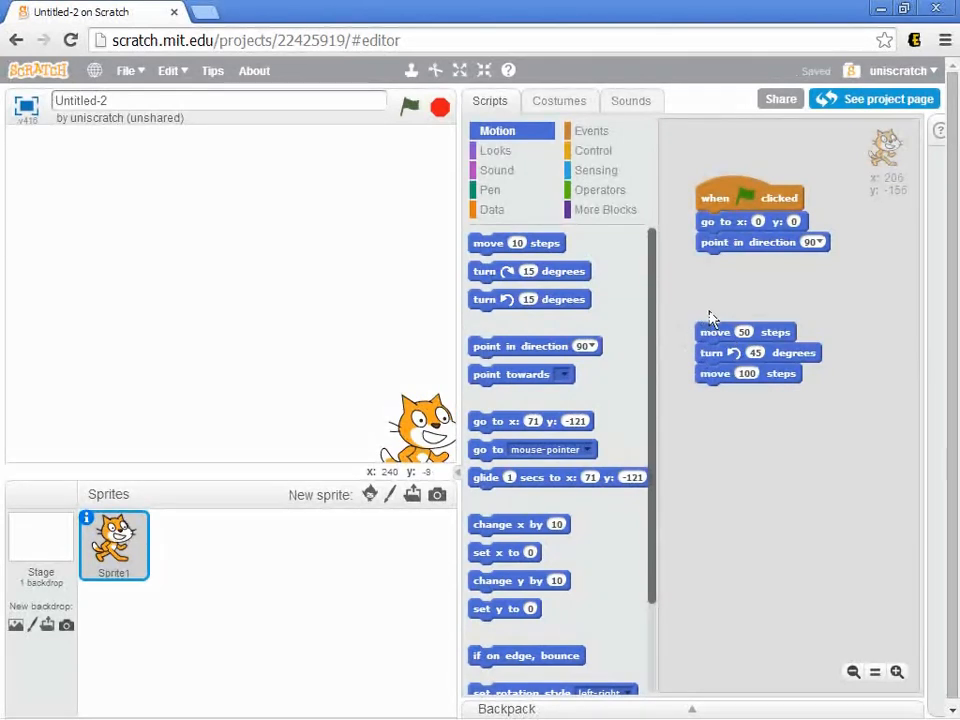
mouse_move(646, 212)
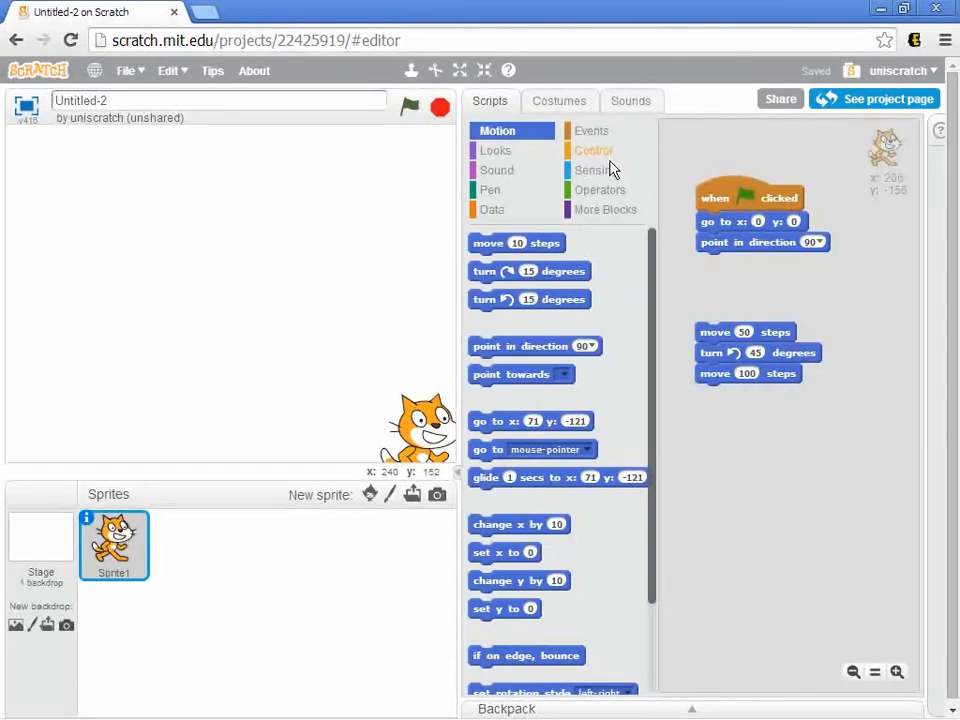
Add a Control wait 1 secs block beneath point in direction 90
left_click(592, 150)
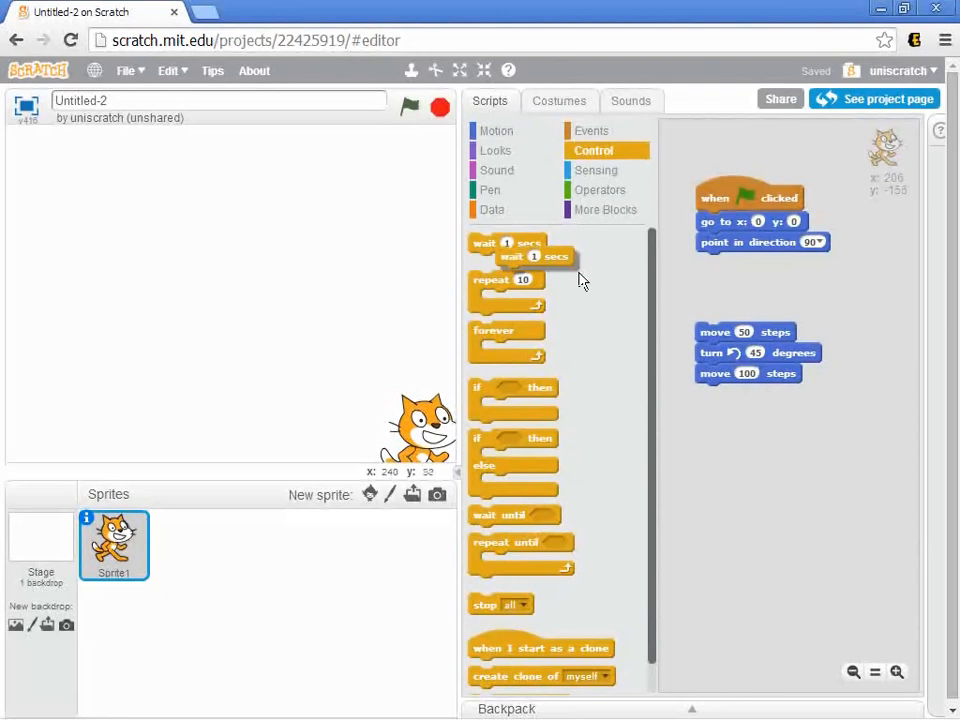
left_click_drag(530, 256, 735, 262)
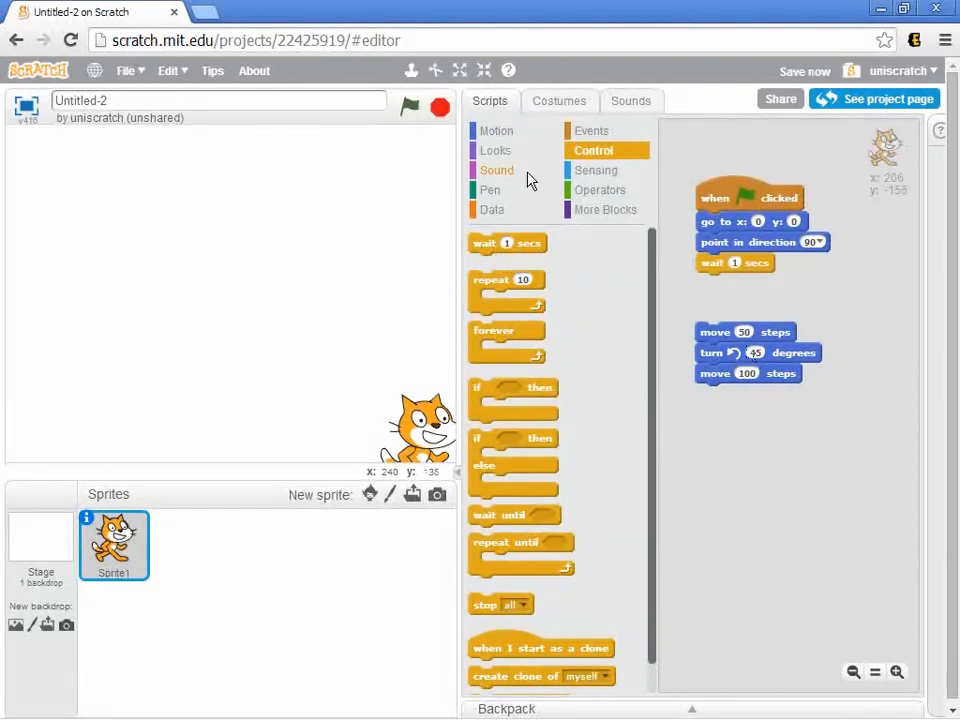
left_click(496, 130)
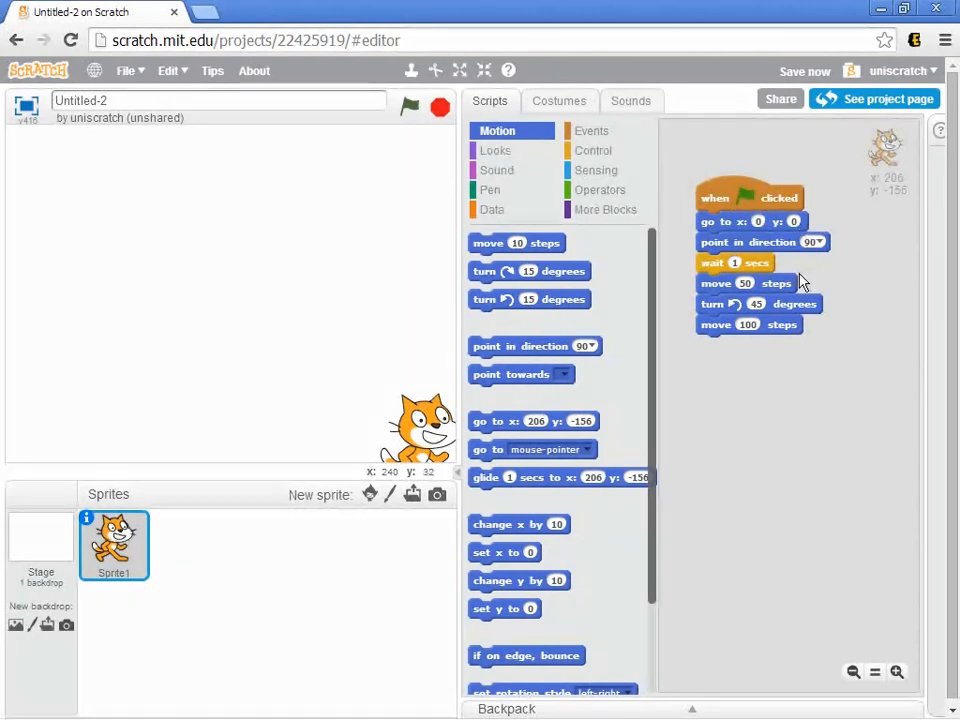
mouse_move(780, 283)
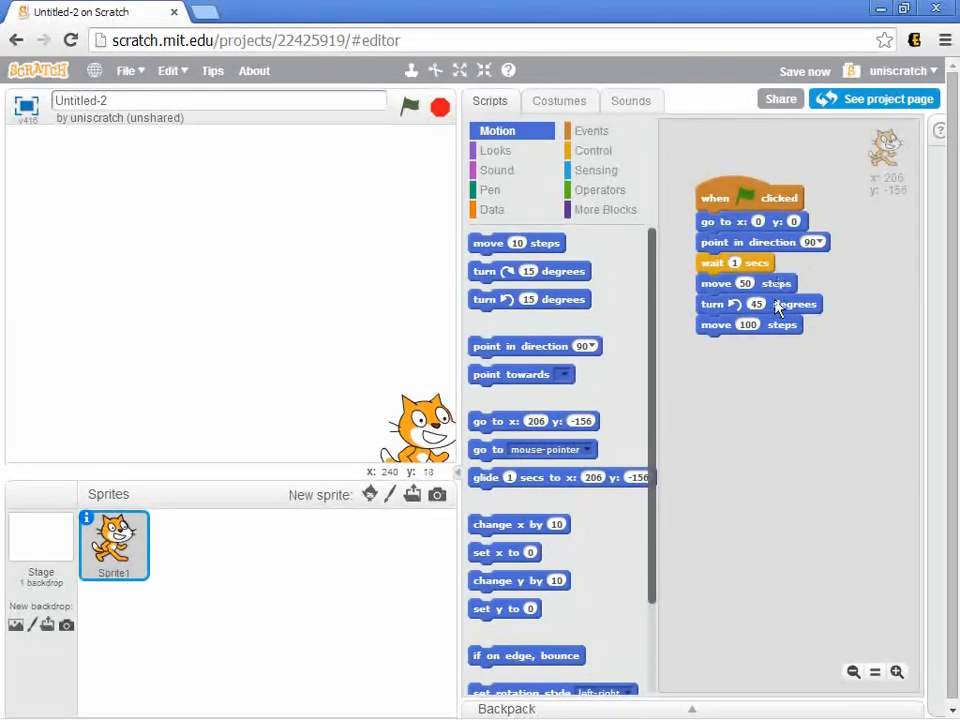
mouse_move(785, 318)
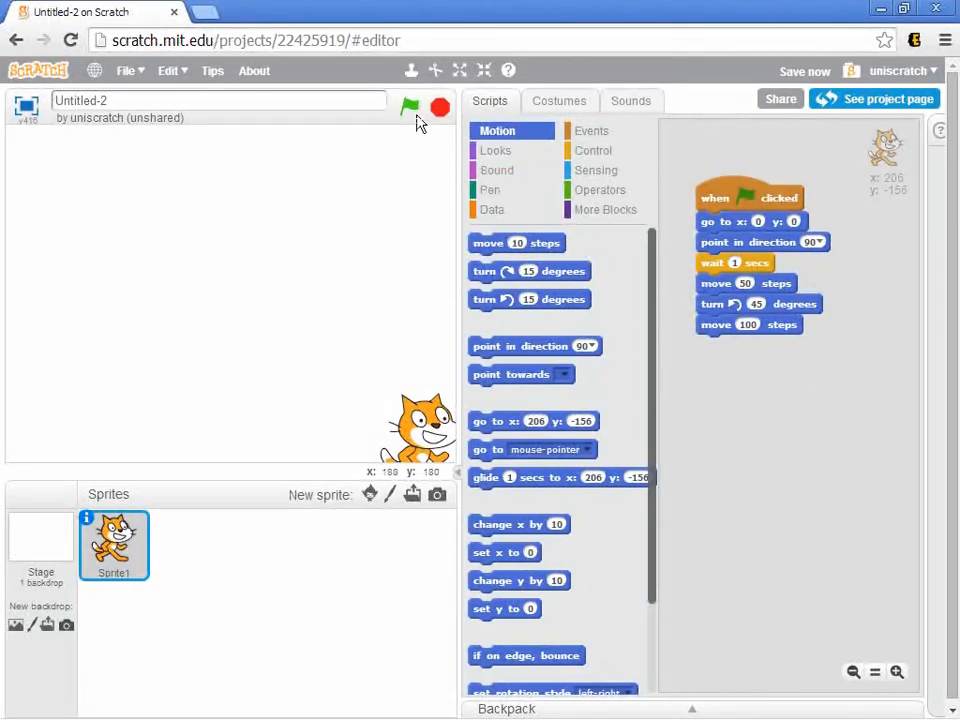
Run the green-flag script several times to test the 150-step final move
left_click(409, 107)
type("150")
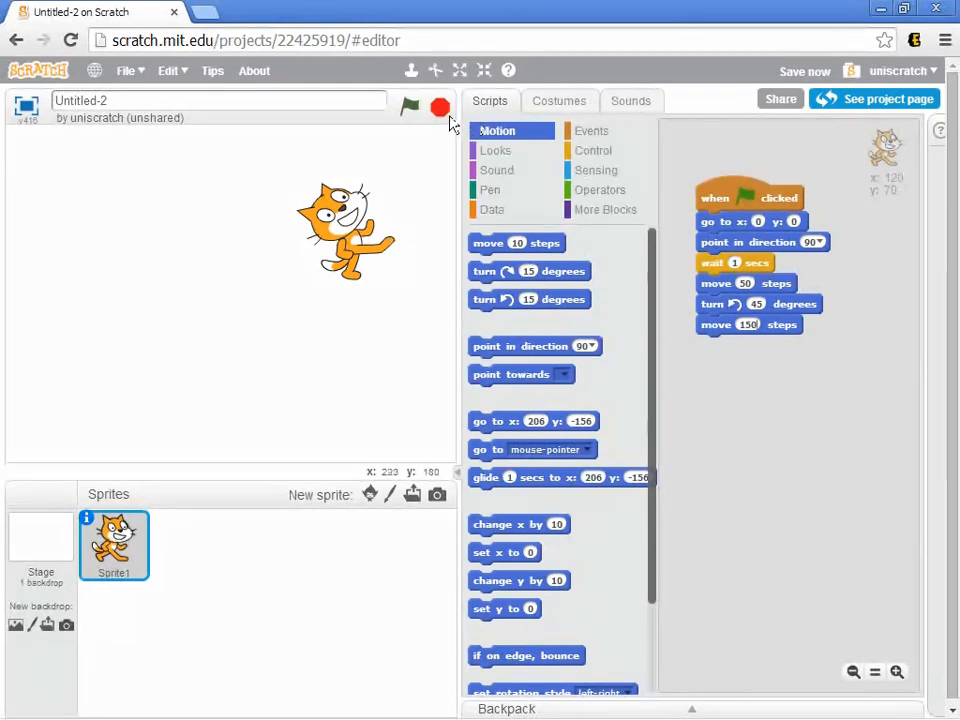
left_click(409, 107)
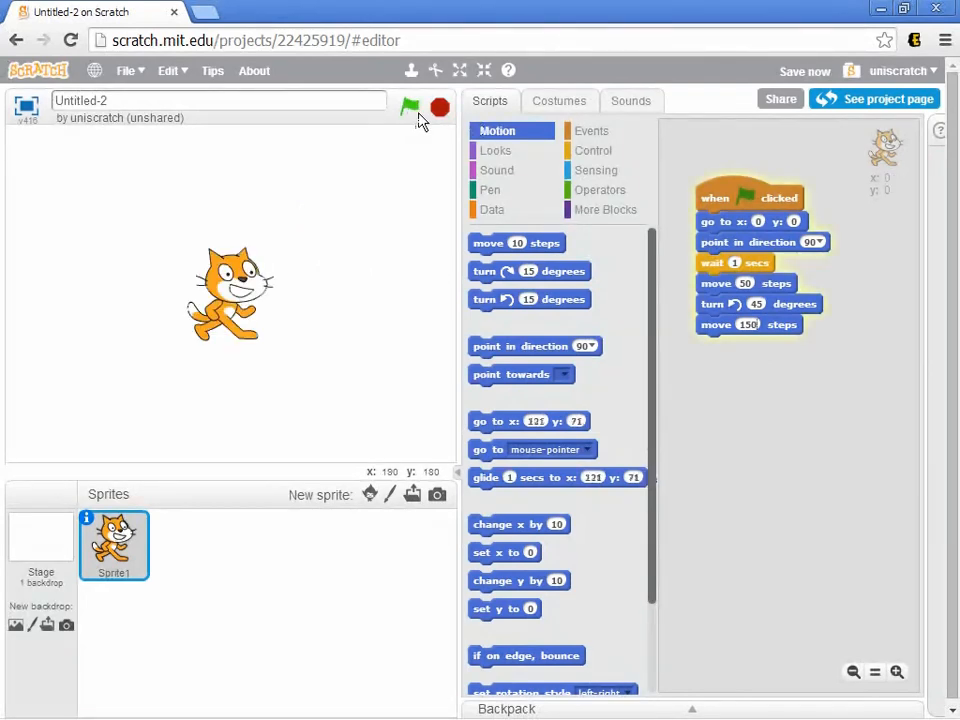
left_click(409, 107)
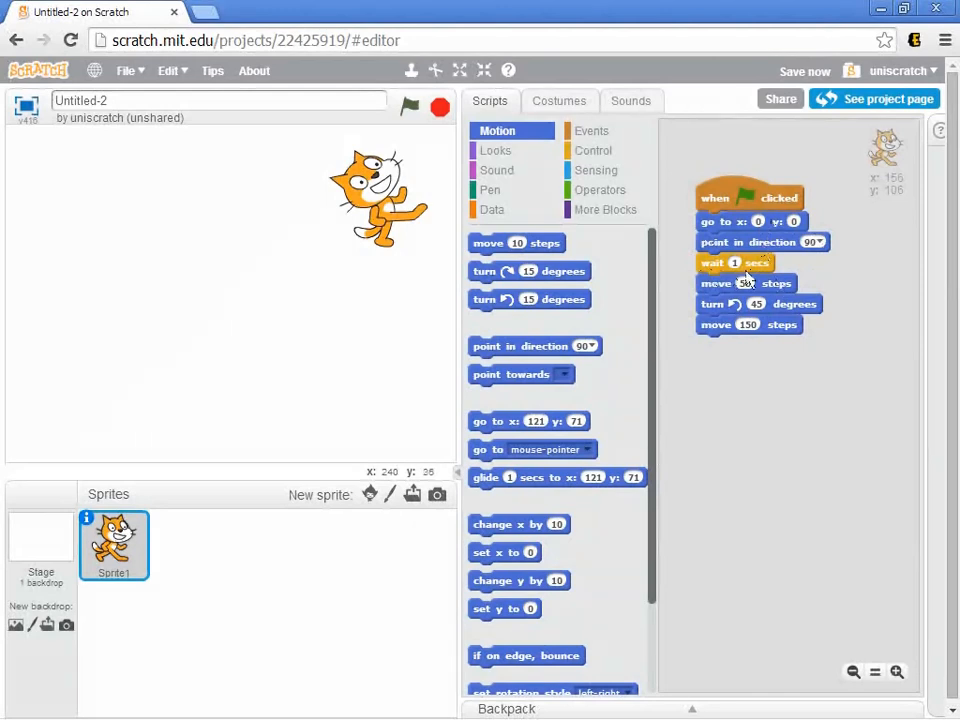
mouse_move(750, 278)
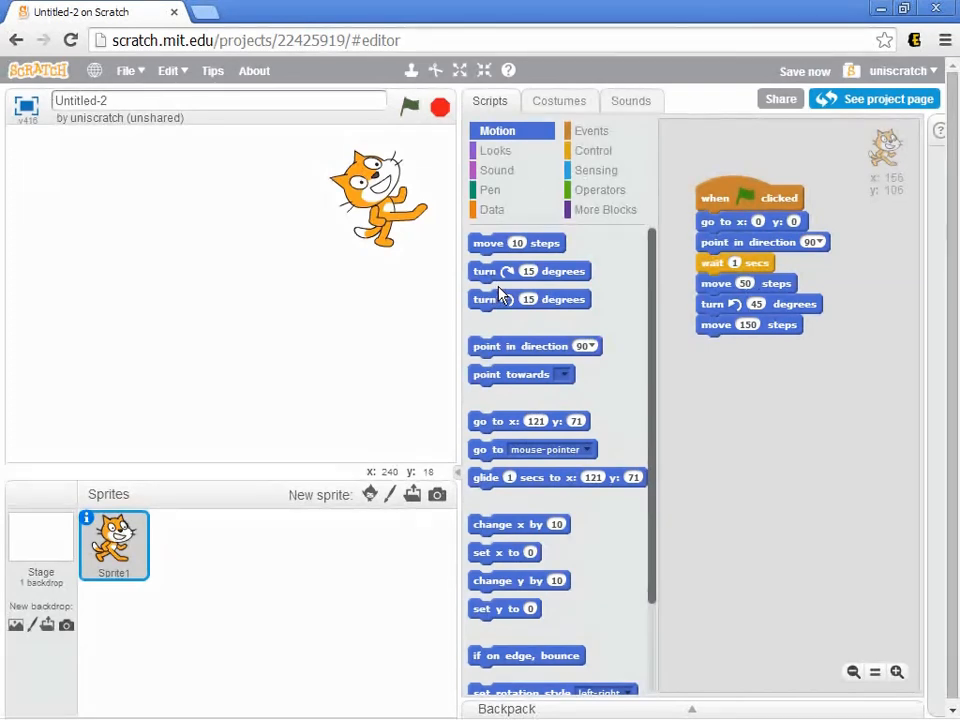
mouse_move(535, 240)
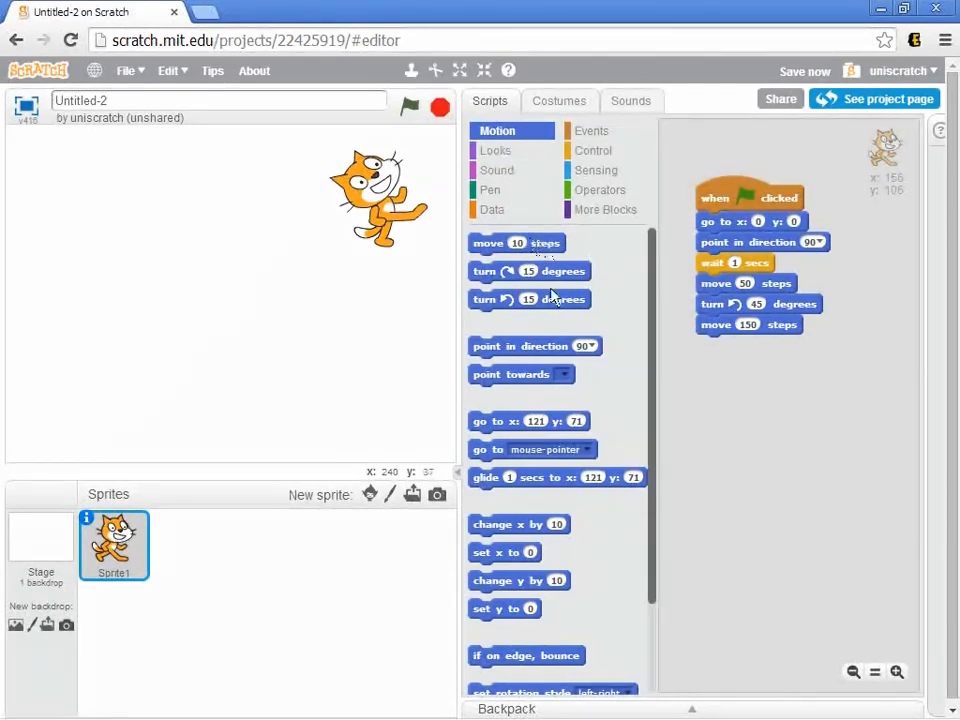
left_click(591, 130)
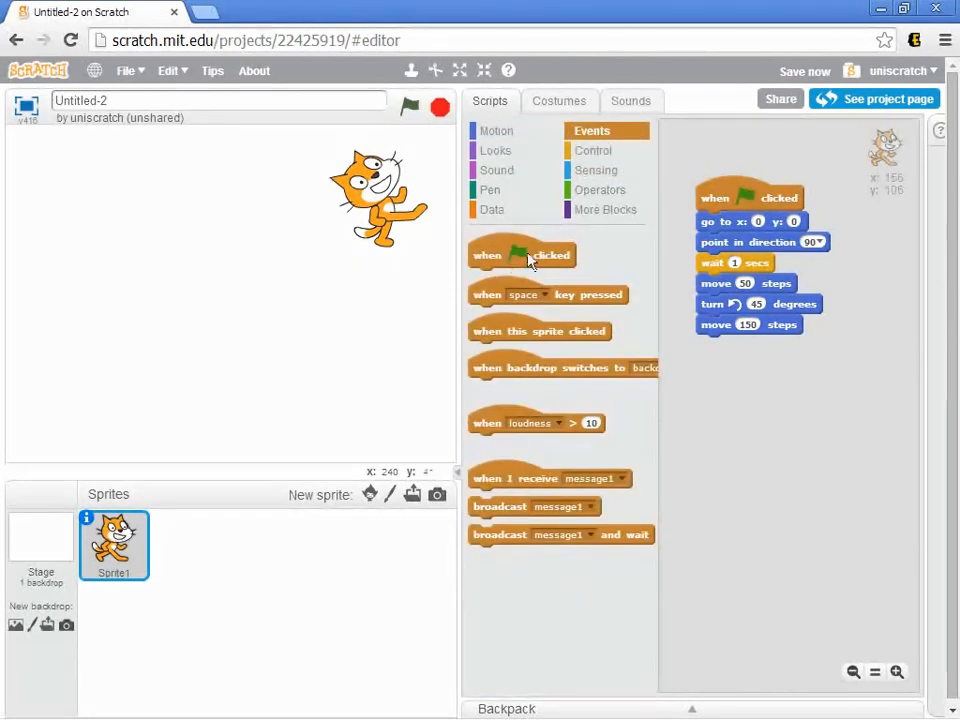
left_click(594, 150)
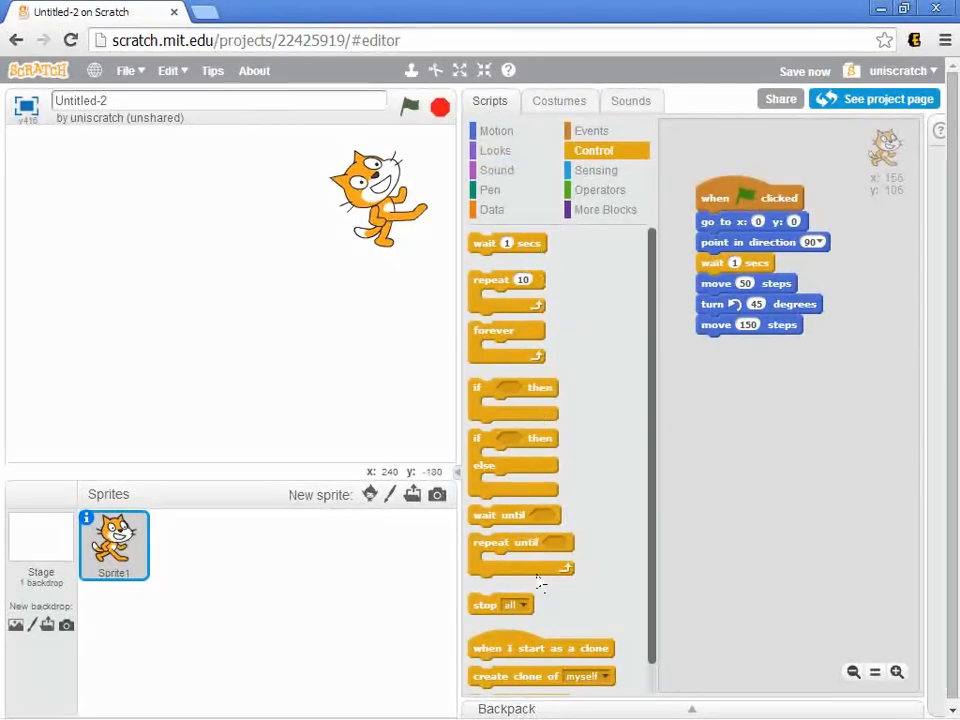
mouse_move(575, 295)
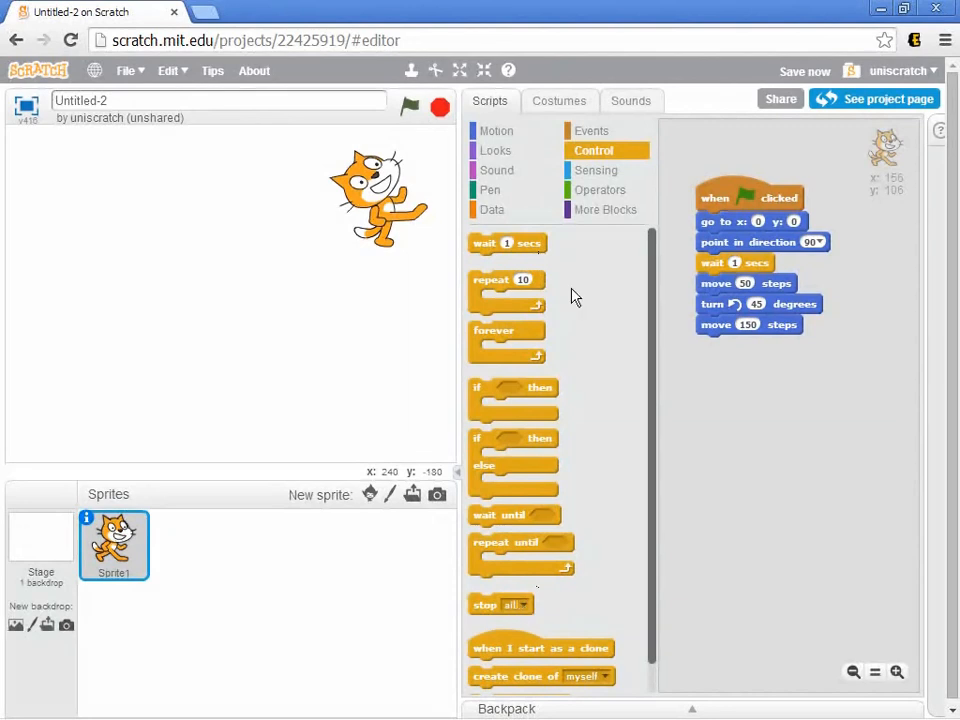
left_click(591, 130)
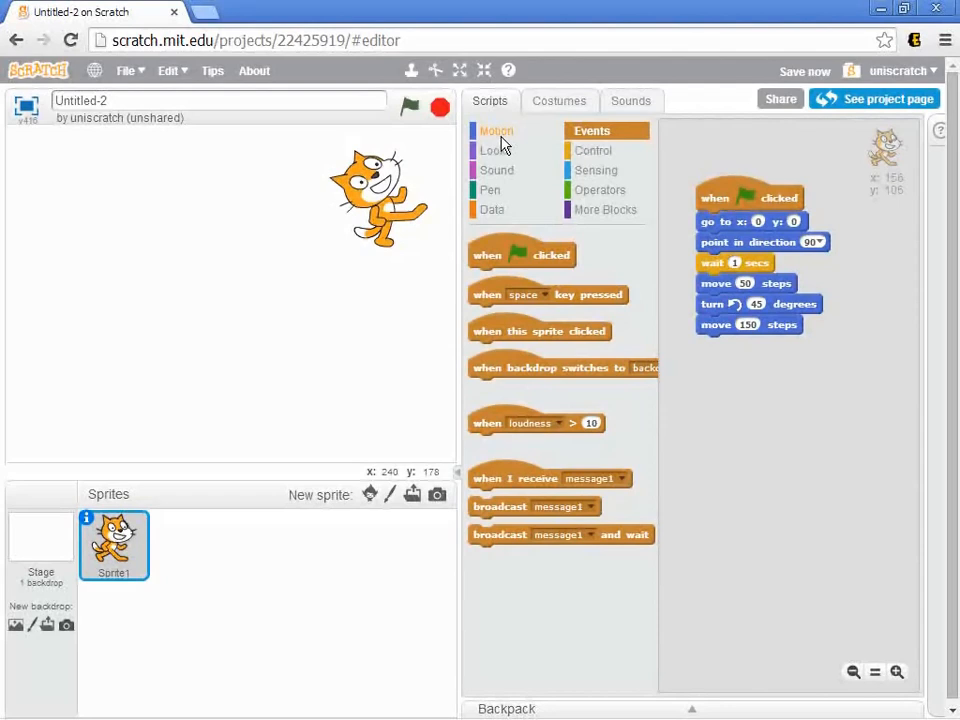
left_click(496, 130)
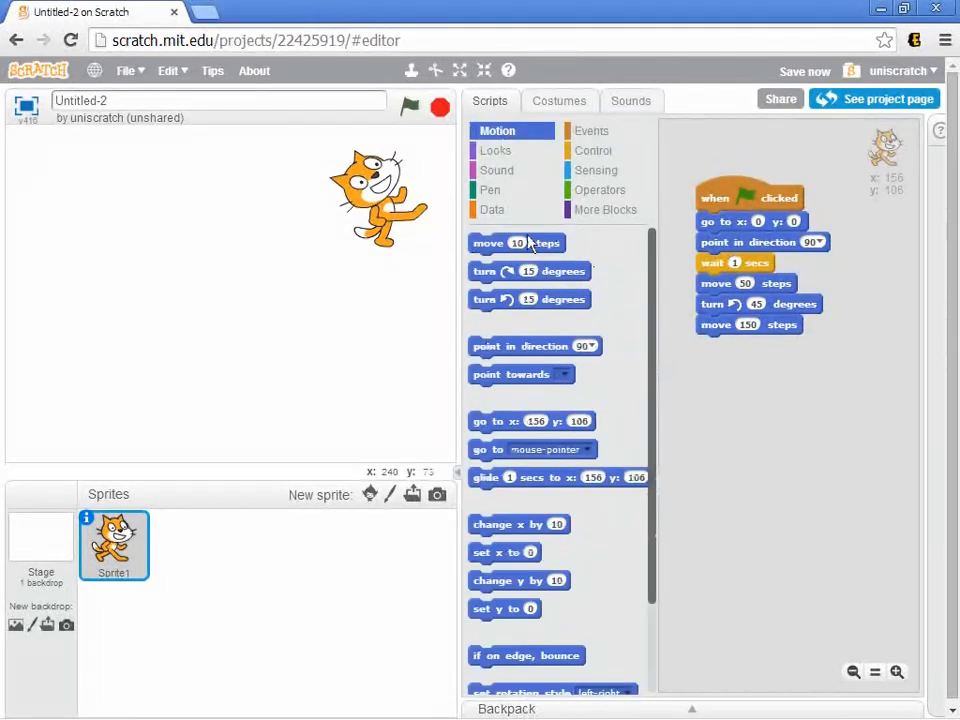